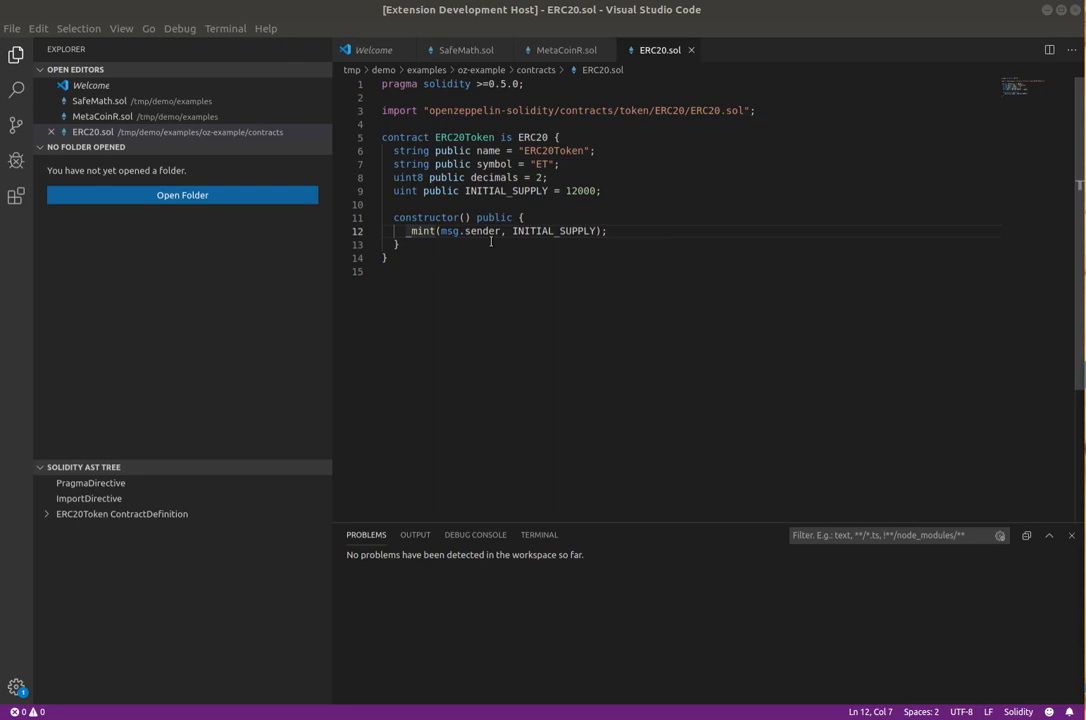
{"action": "mouse_move", "coordinate": [638, 304]}
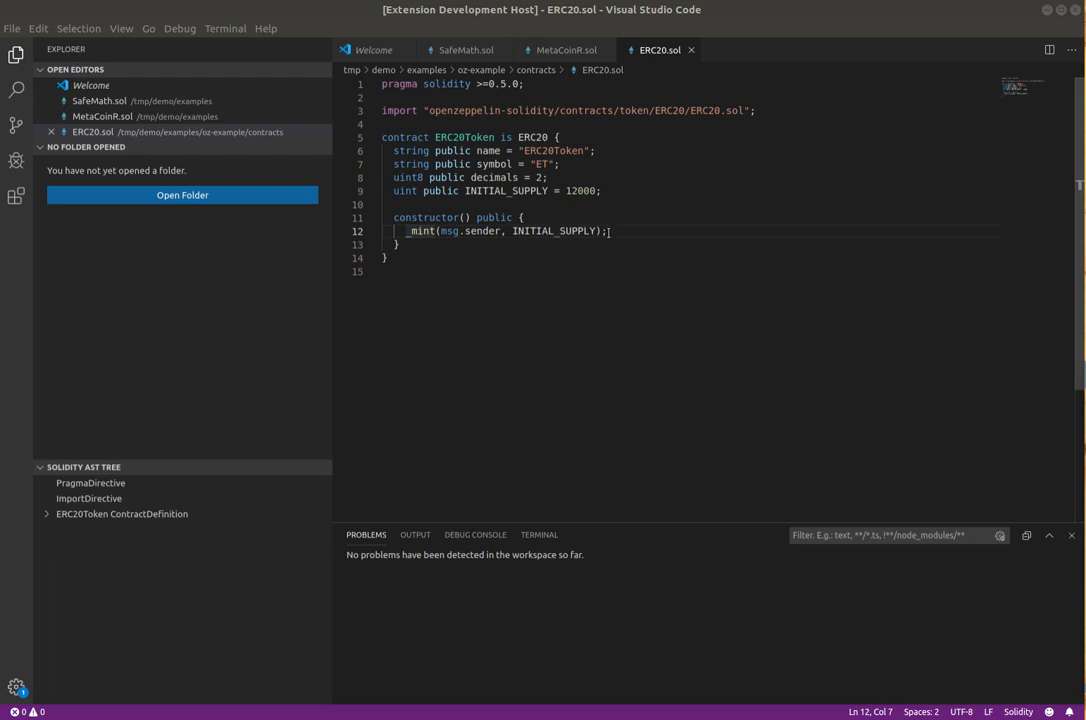
- Delete the semicolon ending the _mint line in ERC20.sol, then restore it to clear the error
{"action": "key", "text": "Backspace"}
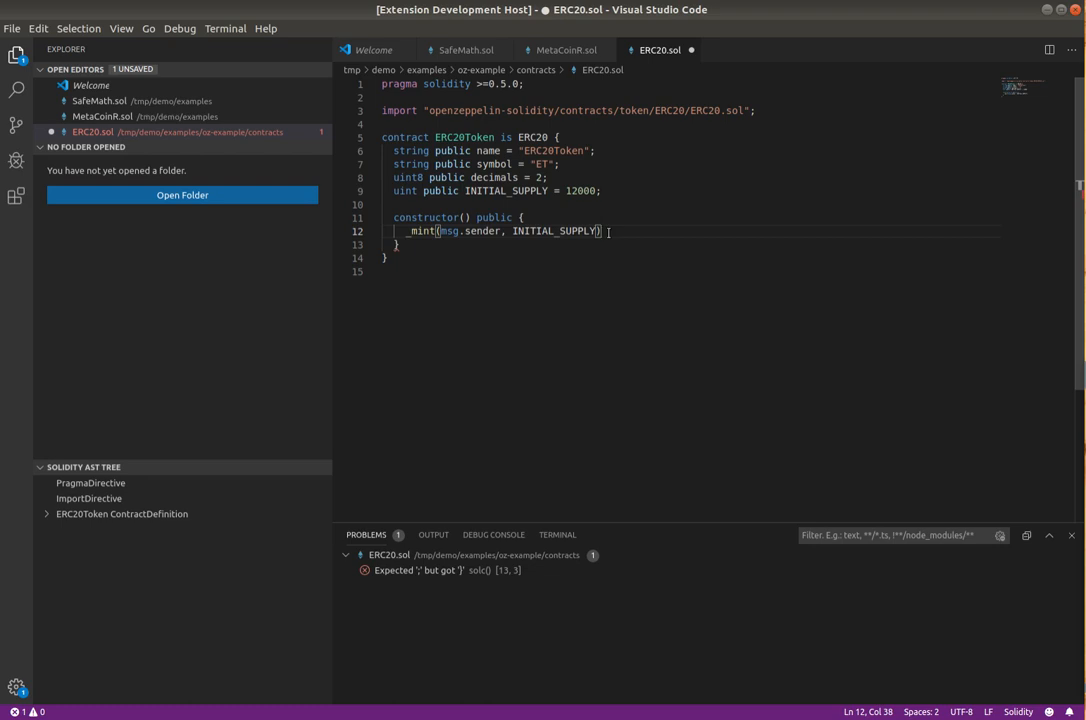
{"action": "type", "text": ";"}
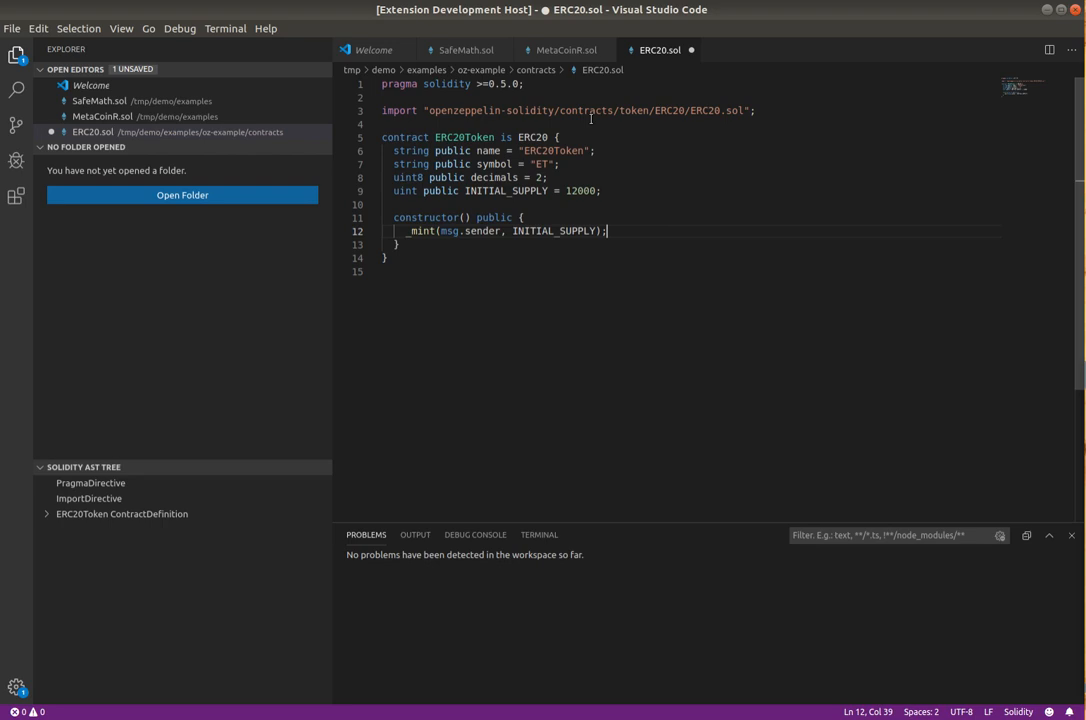
{"action": "mouse_move", "coordinate": [588, 110]}
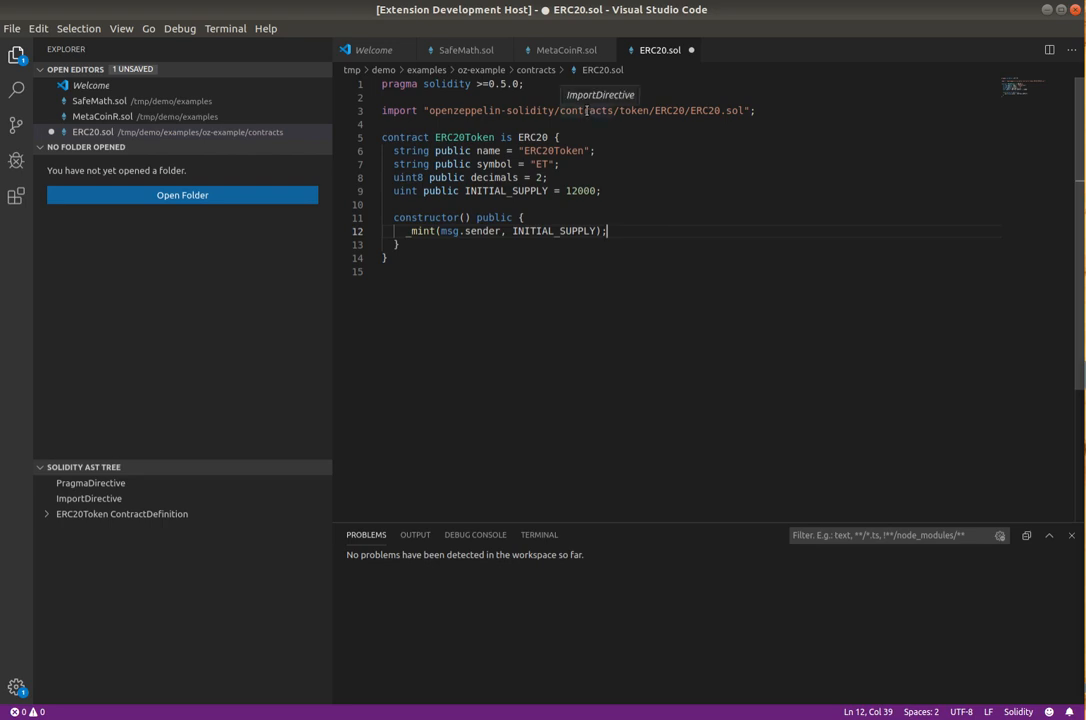
{"action": "mouse_move", "coordinate": [648, 124]}
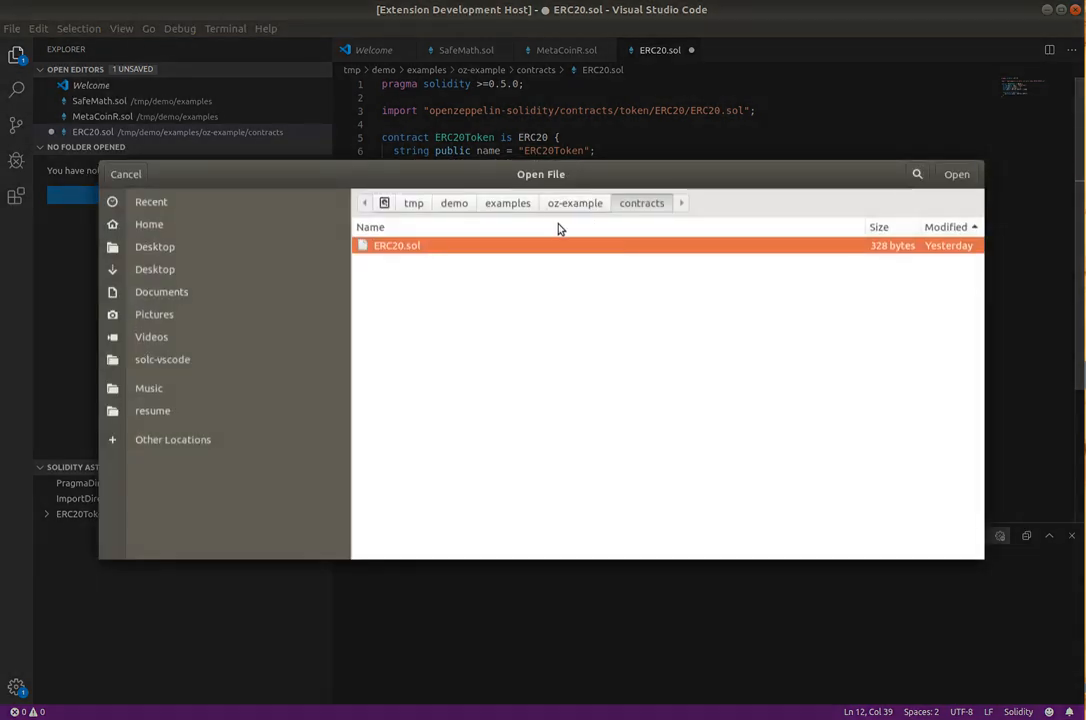
- Open multiple_errors.sol from the examples folder, surfacing its parser errors
{"action": "left_click", "coordinate": [506, 202]}
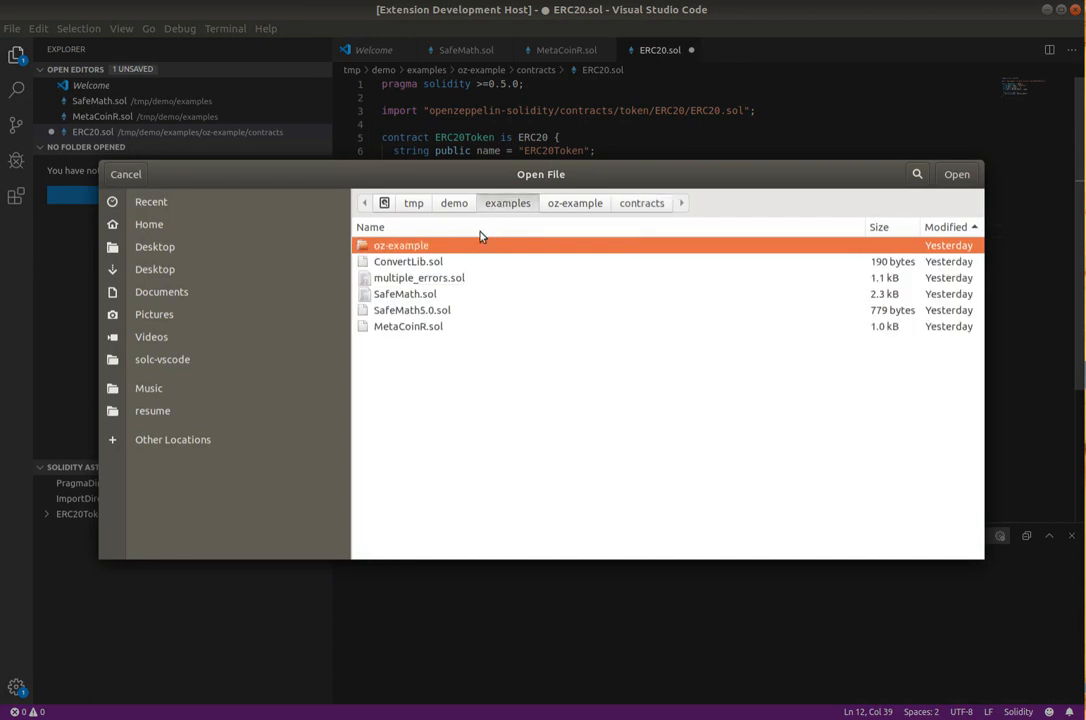
{"action": "left_click", "coordinate": [420, 276]}
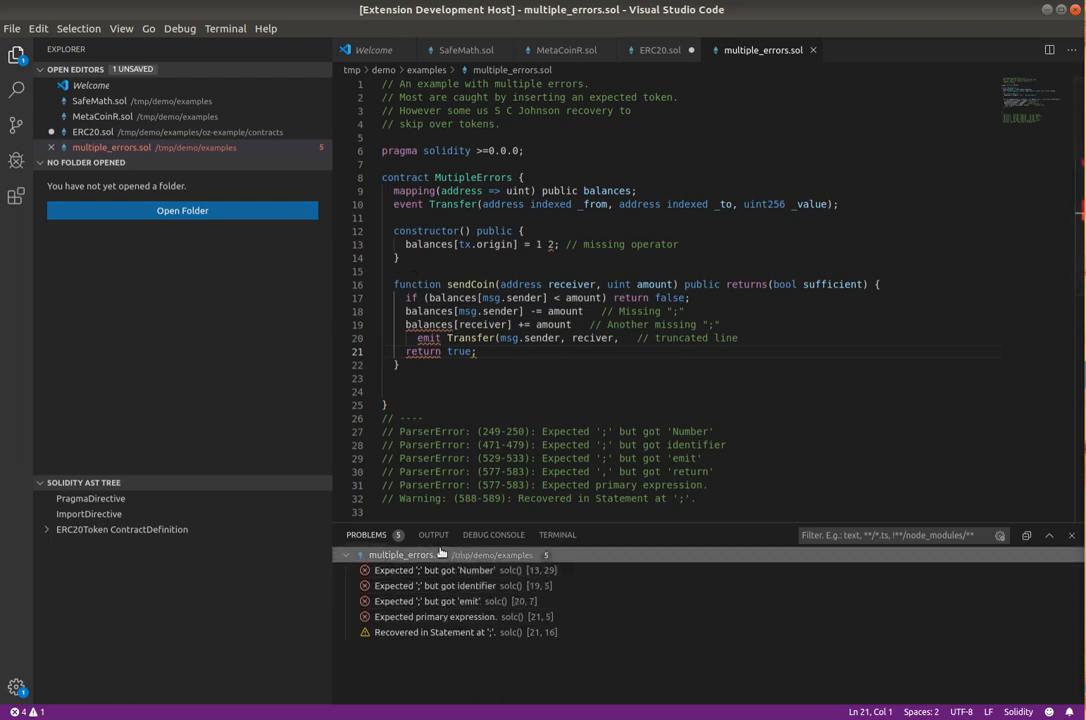
{"action": "left_click", "coordinate": [450, 632]}
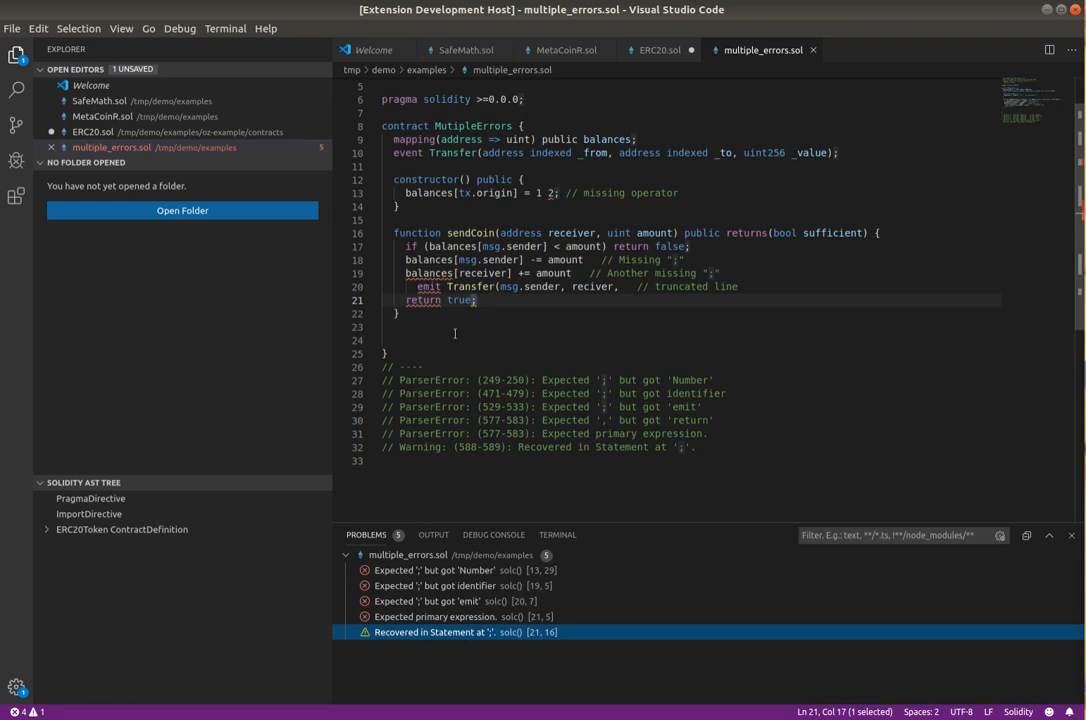
{"action": "mouse_move", "coordinate": [428, 340]}
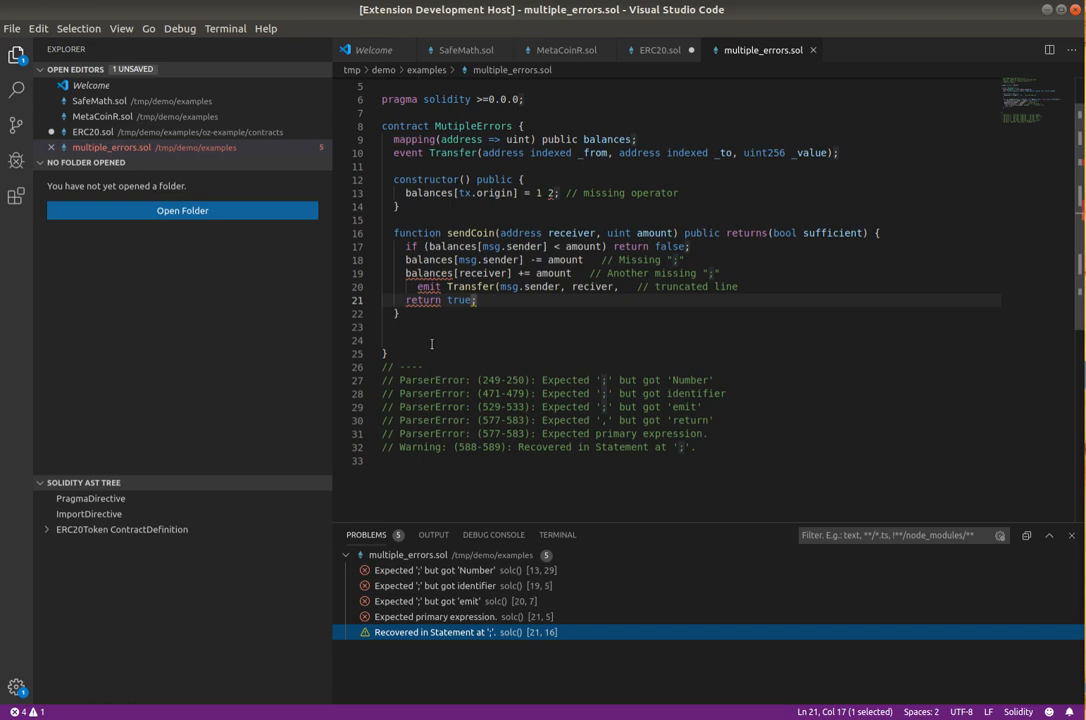
{"action": "mouse_move", "coordinate": [448, 344]}
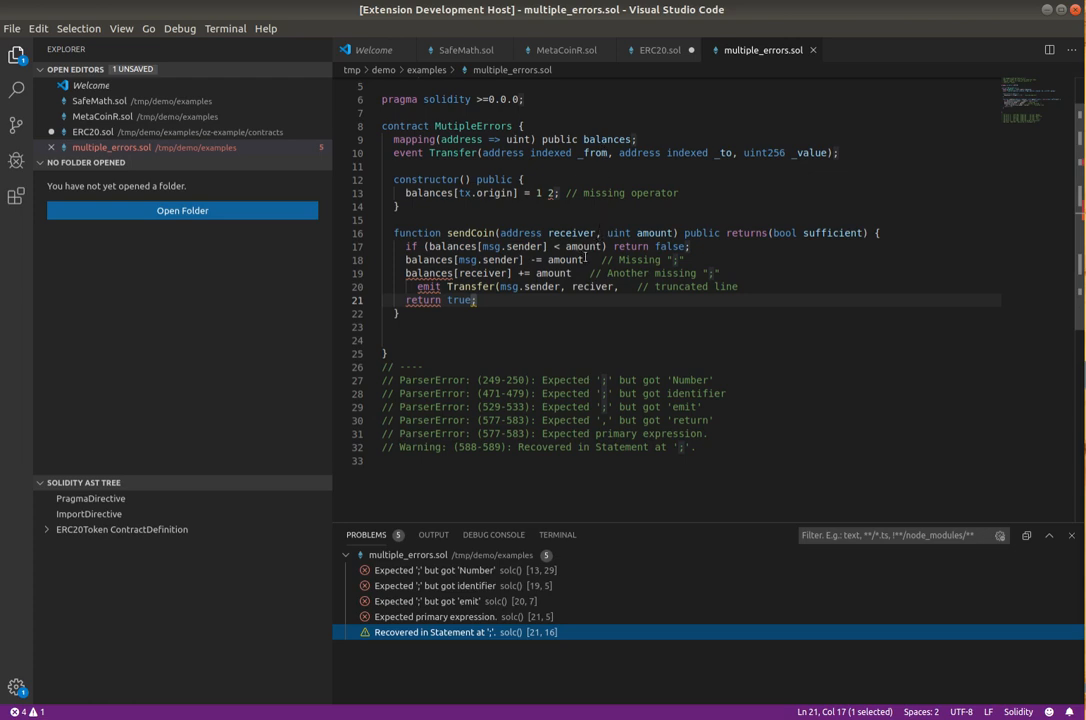
- Add the missing semicolon on line 18, complete the Transfer emit with amount, and finish the truncated line with '0;'
{"action": "left_click", "coordinate": [588, 260]}
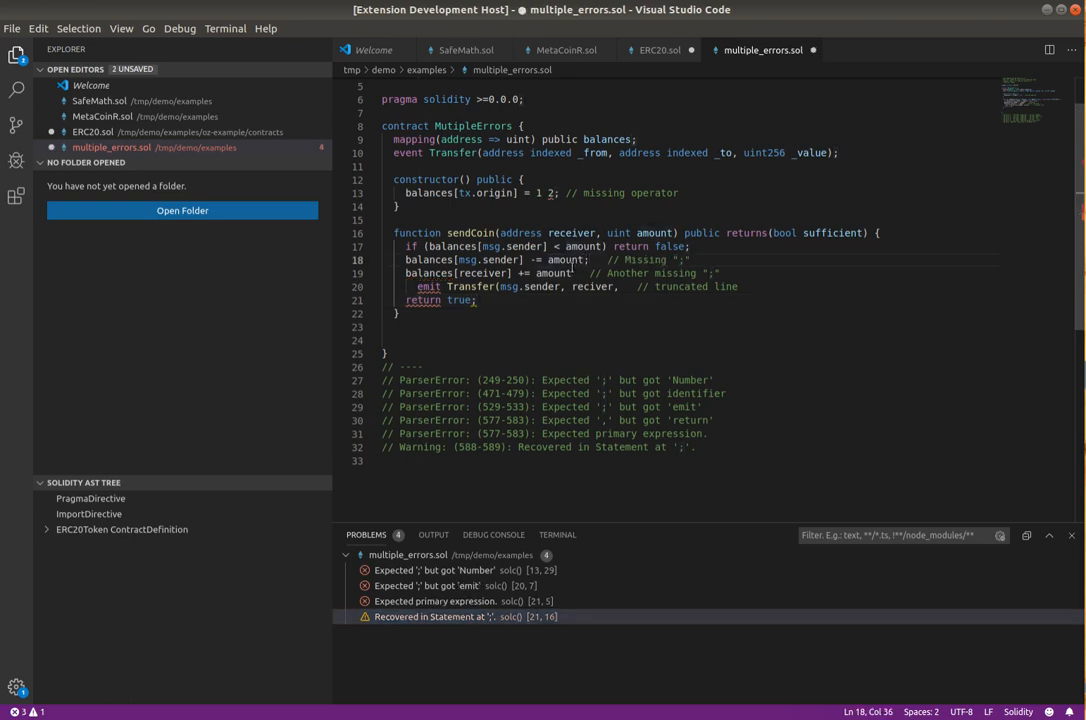
{"action": "type", "text": ";"}
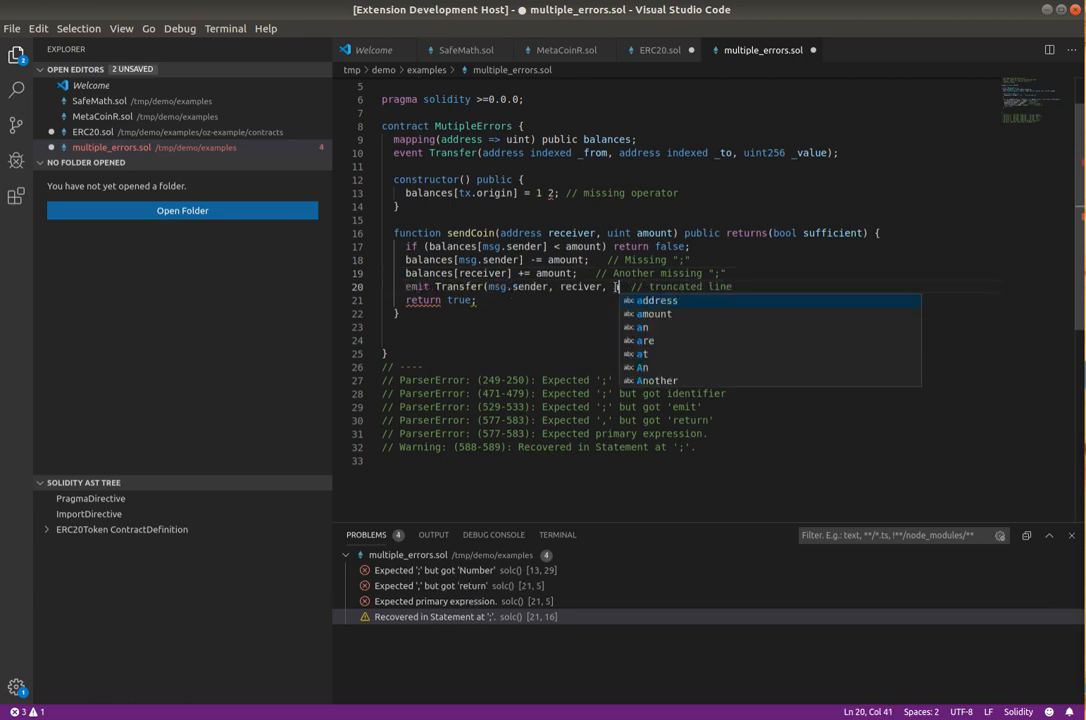
{"action": "type", "text": "amount"}
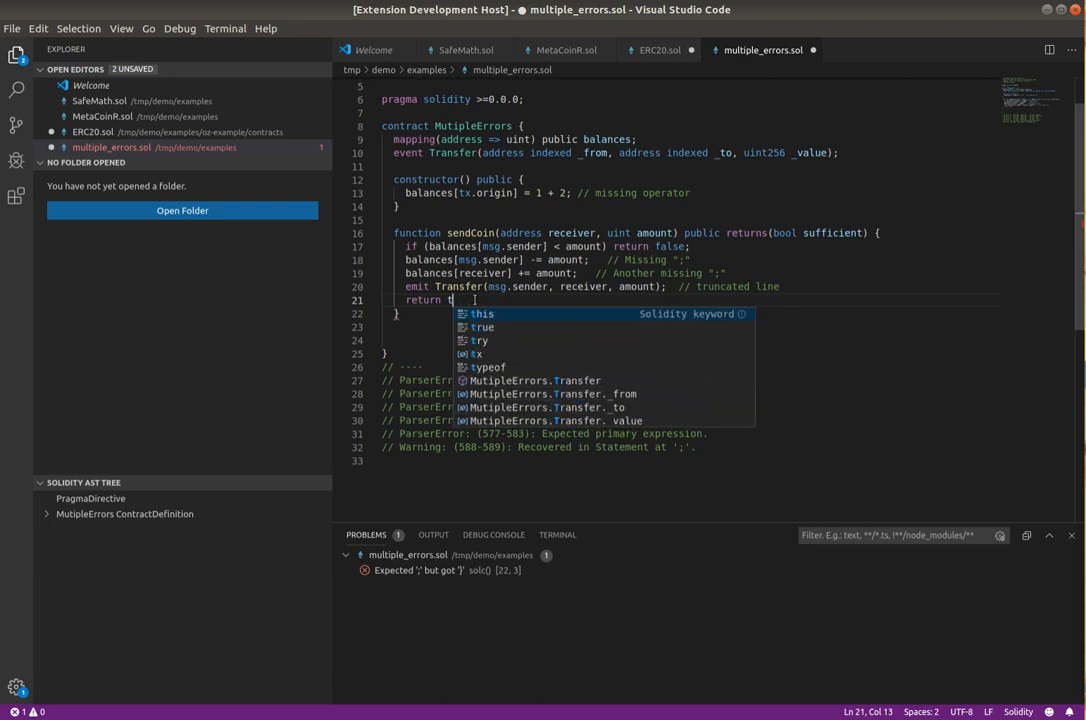
{"action": "type", "text": "0;"}
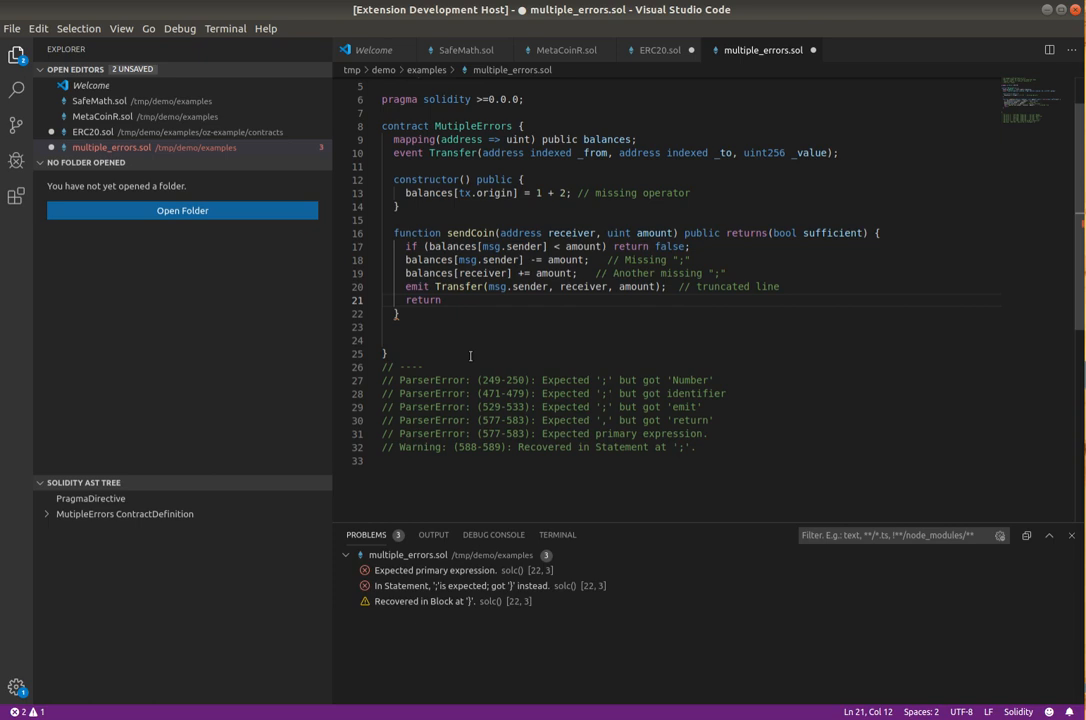
- Write 'return true;' so multiple_errors.sol reports no remaining problems
{"action": "type", "text": "truf"}
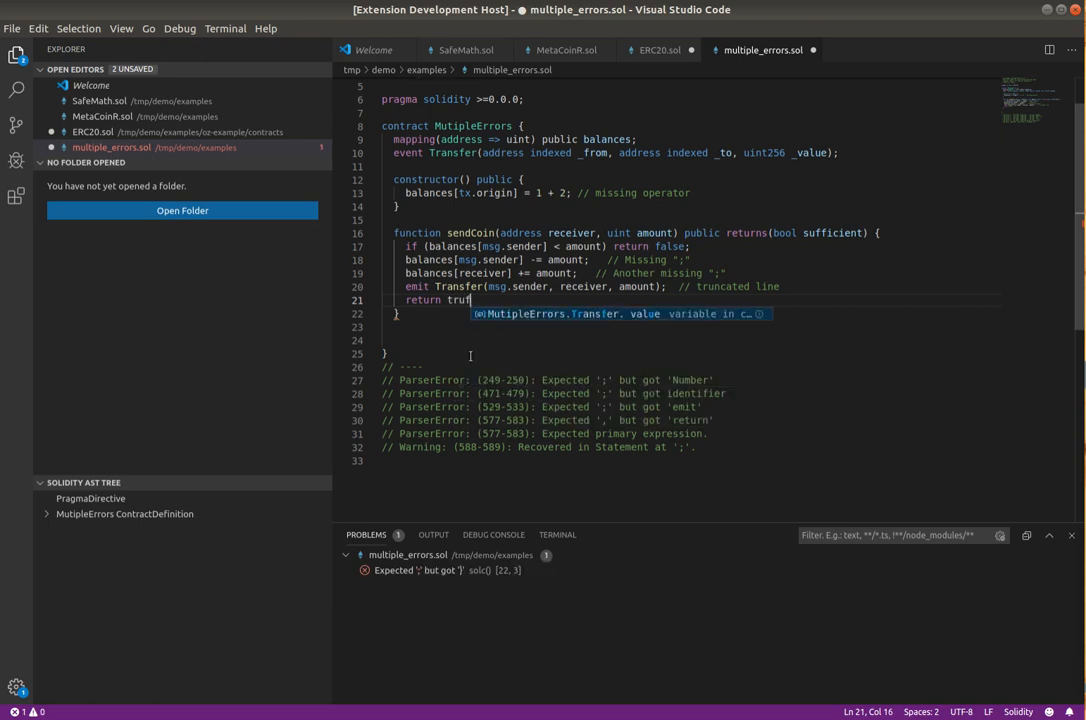
{"action": "type", "text": "e;"}
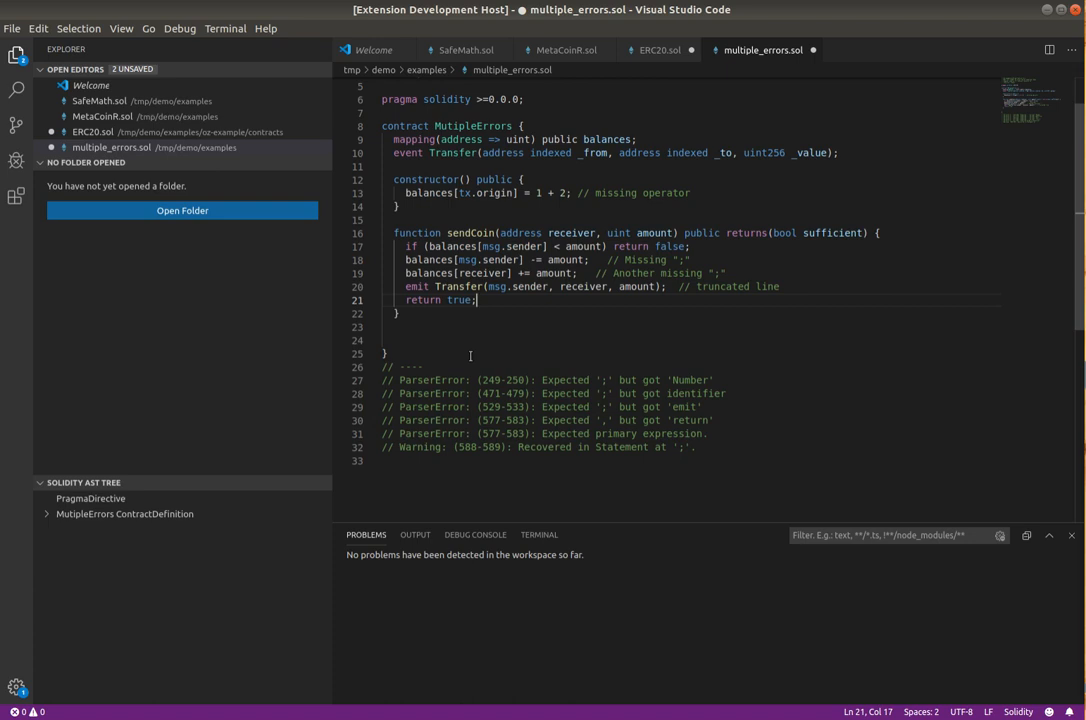
{"action": "left_click", "coordinate": [90, 498]}
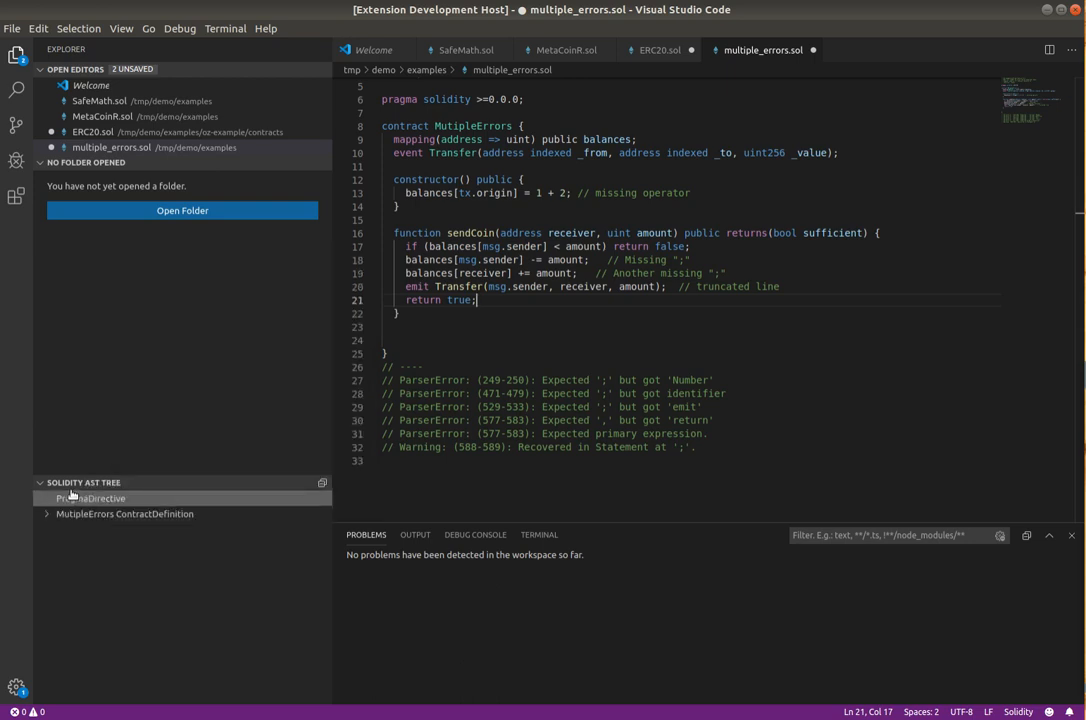
- Reveal the pragma statement and expand the balances VariableDeclaration in the Solidity AST tree
{"action": "left_click", "coordinate": [88, 498]}
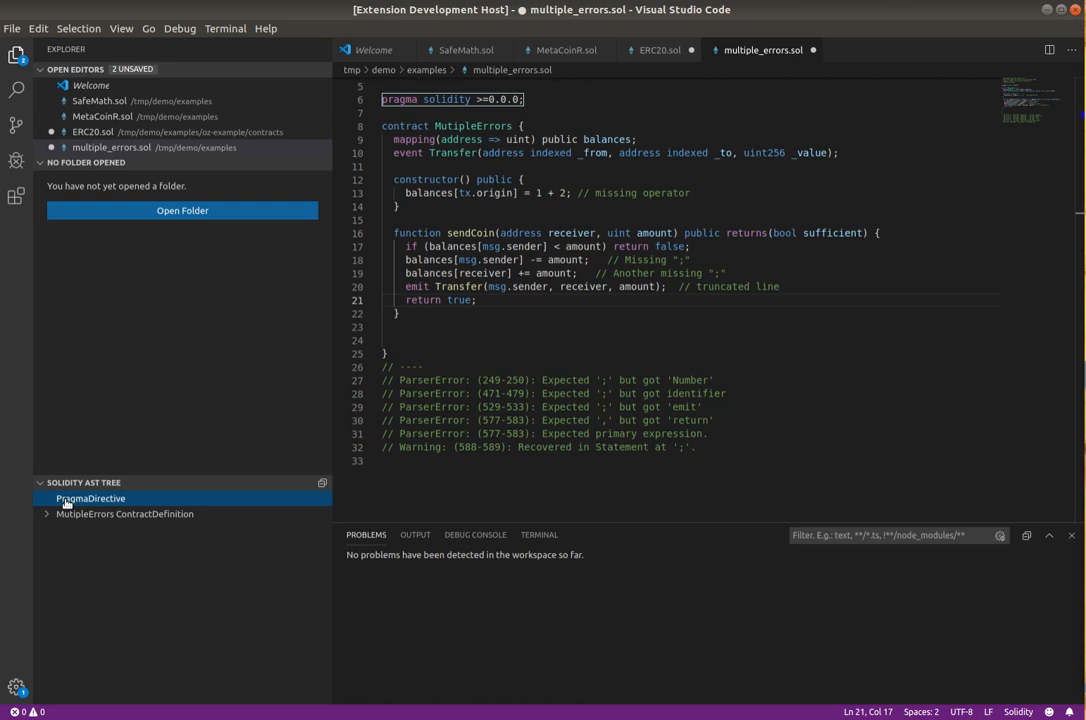
{"action": "left_click", "coordinate": [46, 512]}
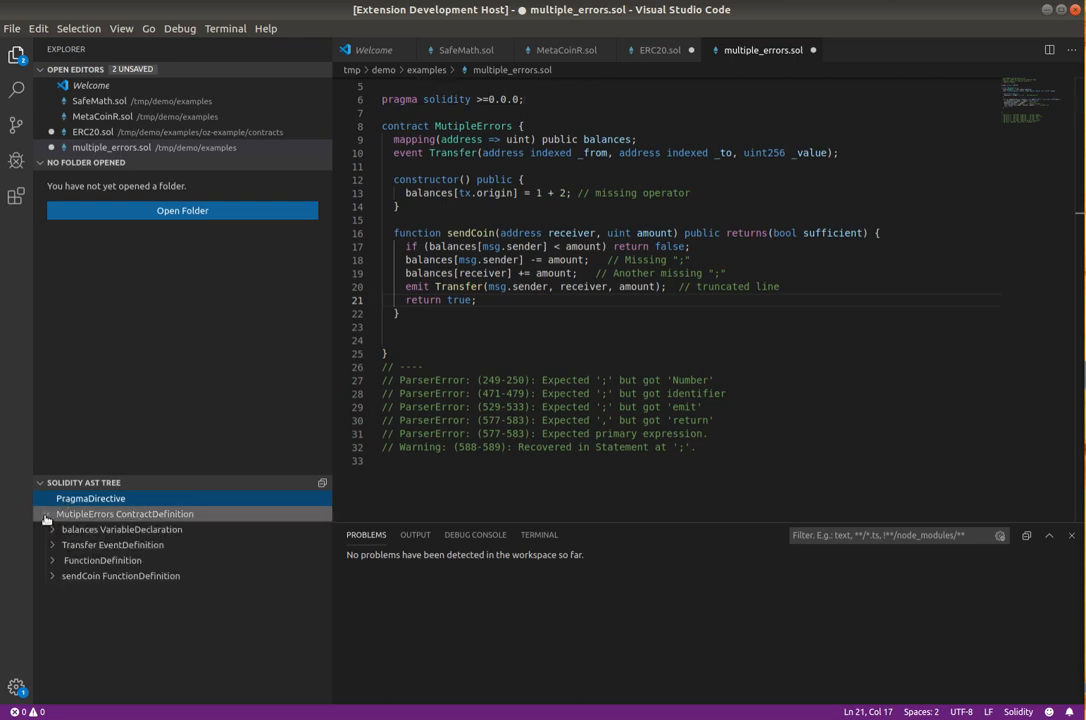
{"action": "left_click", "coordinate": [52, 528]}
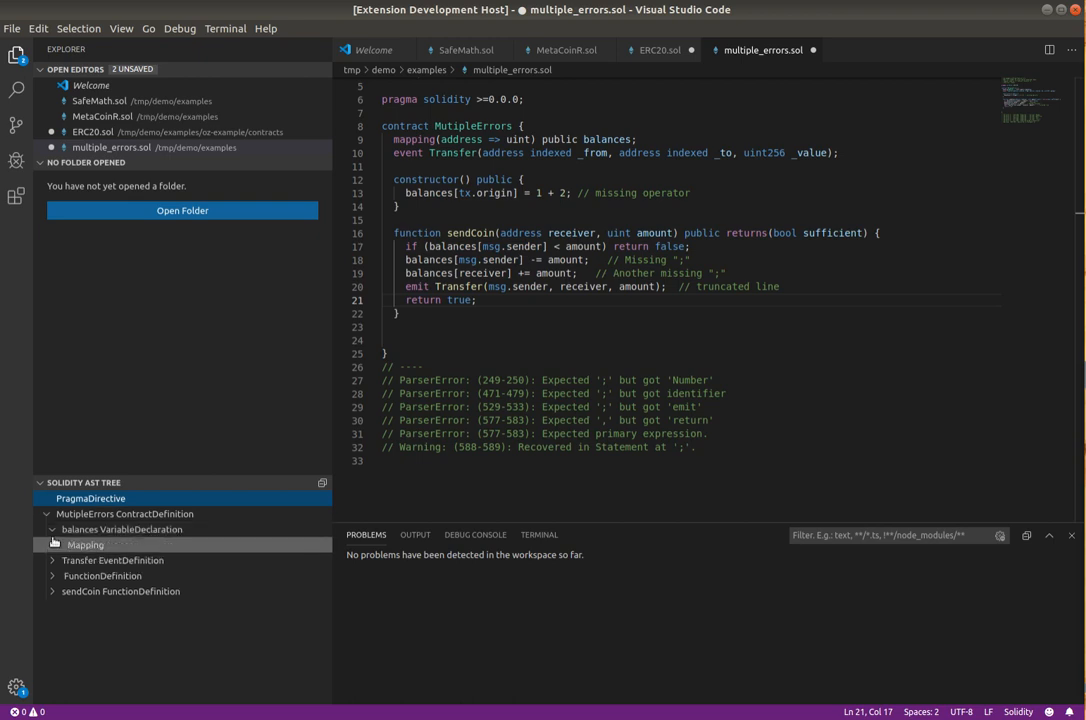
- Expand the Mapping node to its address key and uint value types and highlight uint in the code
{"action": "left_click", "coordinate": [56, 544]}
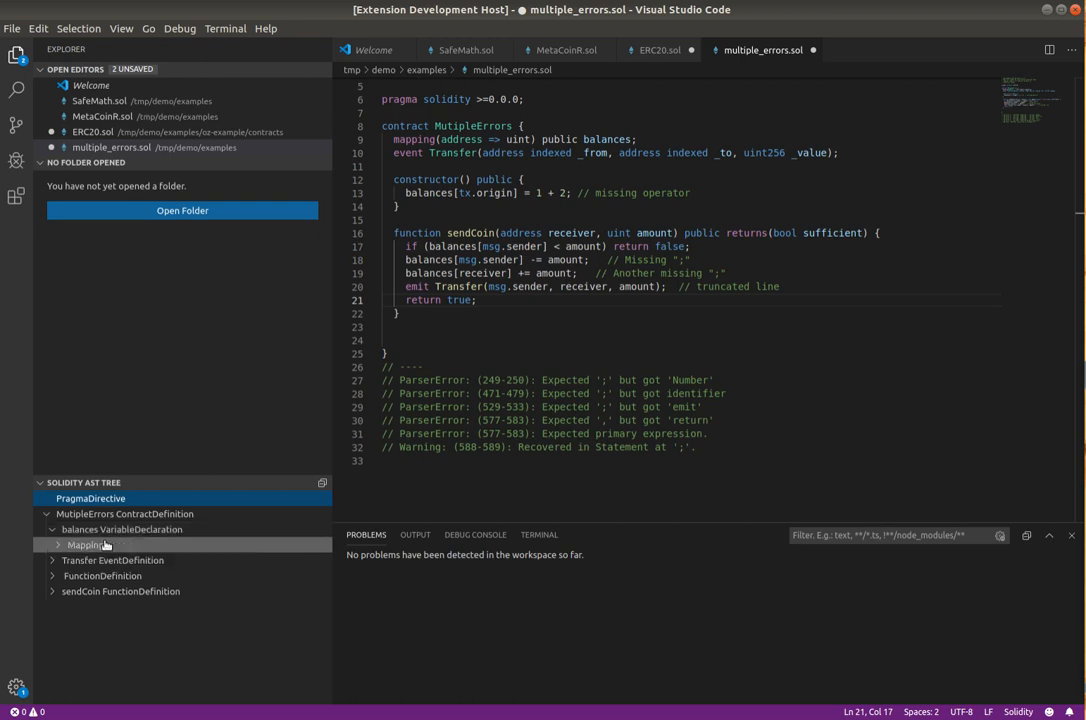
{"action": "left_click", "coordinate": [56, 544]}
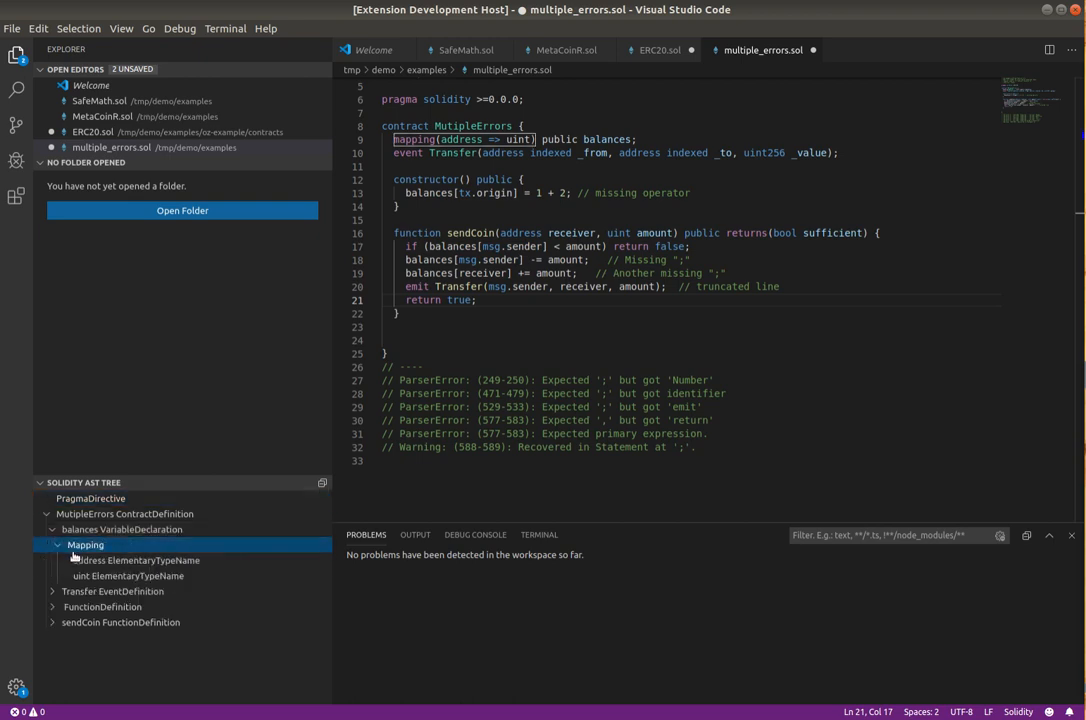
{"action": "left_click", "coordinate": [136, 560]}
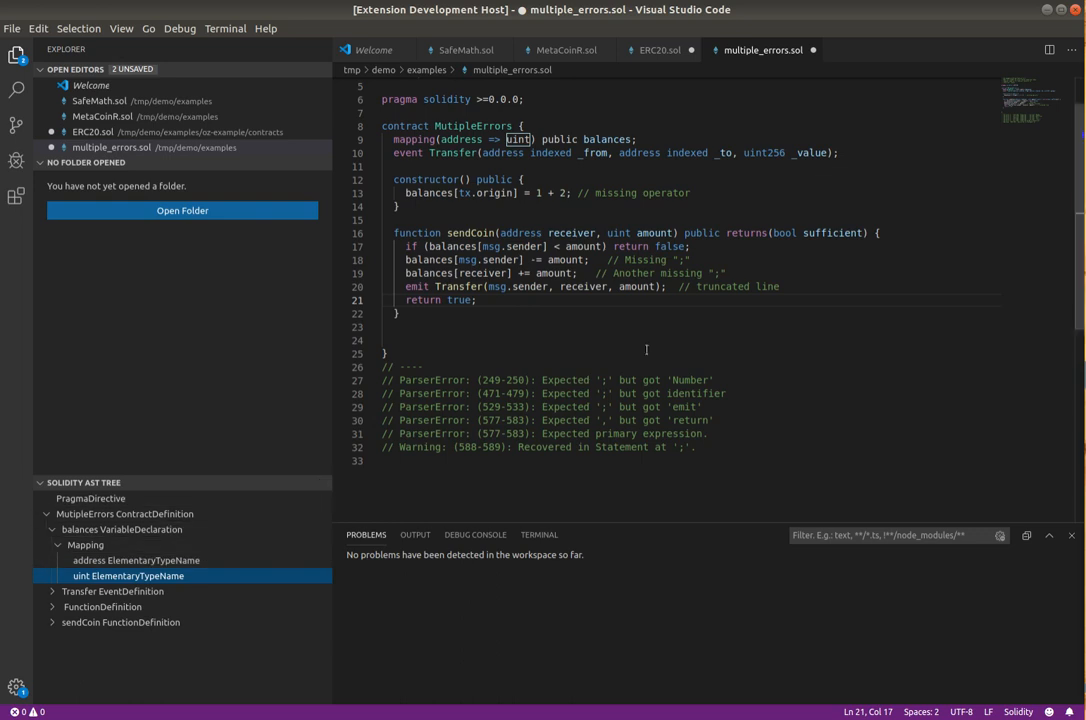
{"action": "mouse_move", "coordinate": [652, 334]}
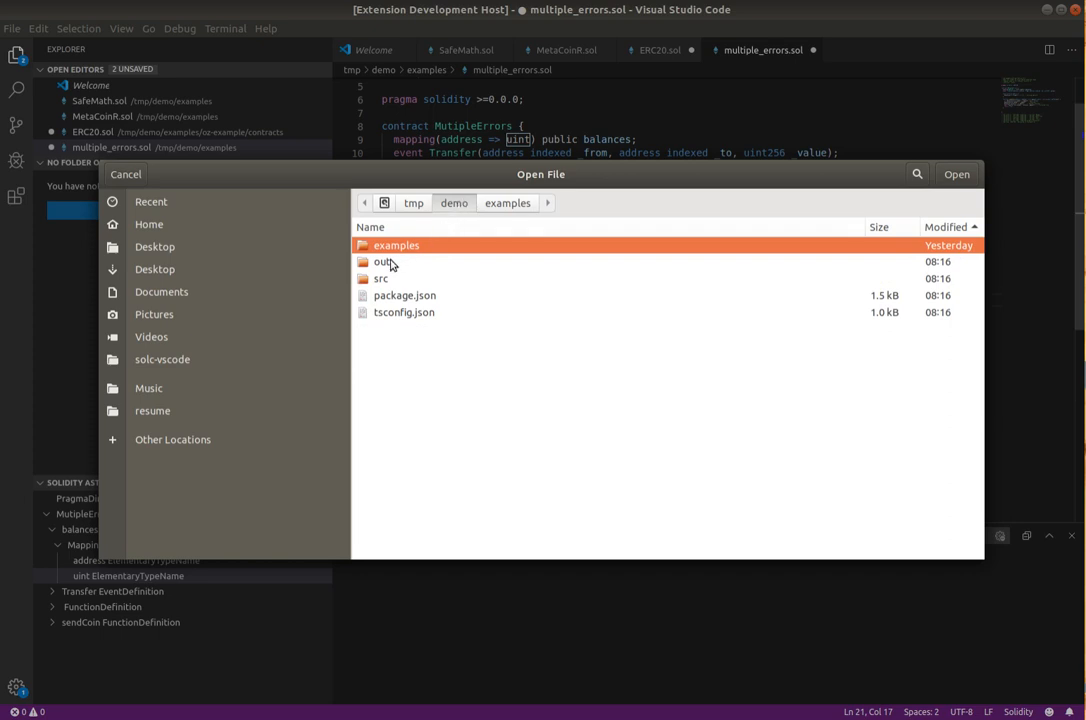
- Open walker.ts from src/solcast and show its symbol outline from the breadcrumb
{"action": "left_click", "coordinate": [382, 260]}
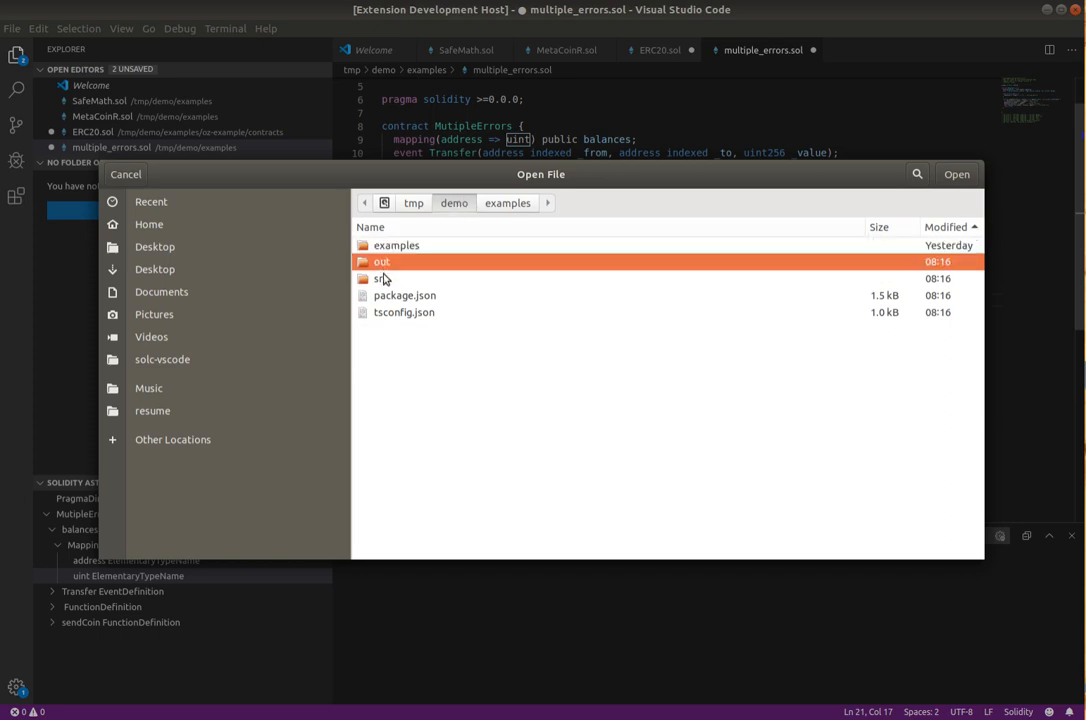
{"action": "double_click", "coordinate": [382, 278]}
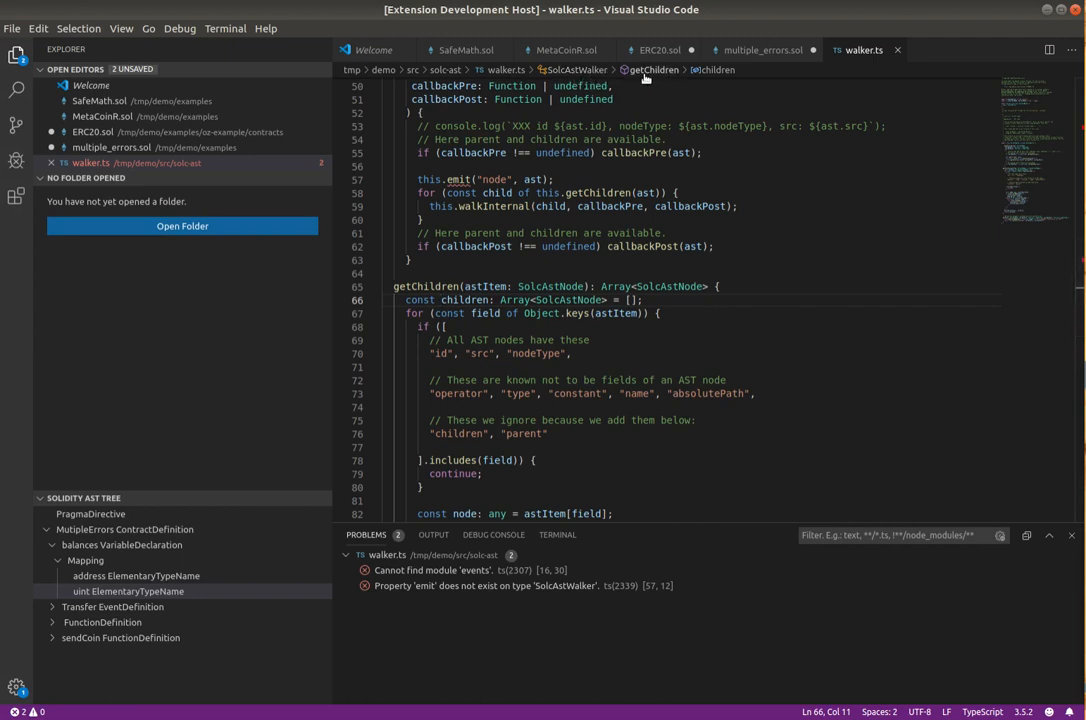
{"action": "left_click", "coordinate": [652, 68]}
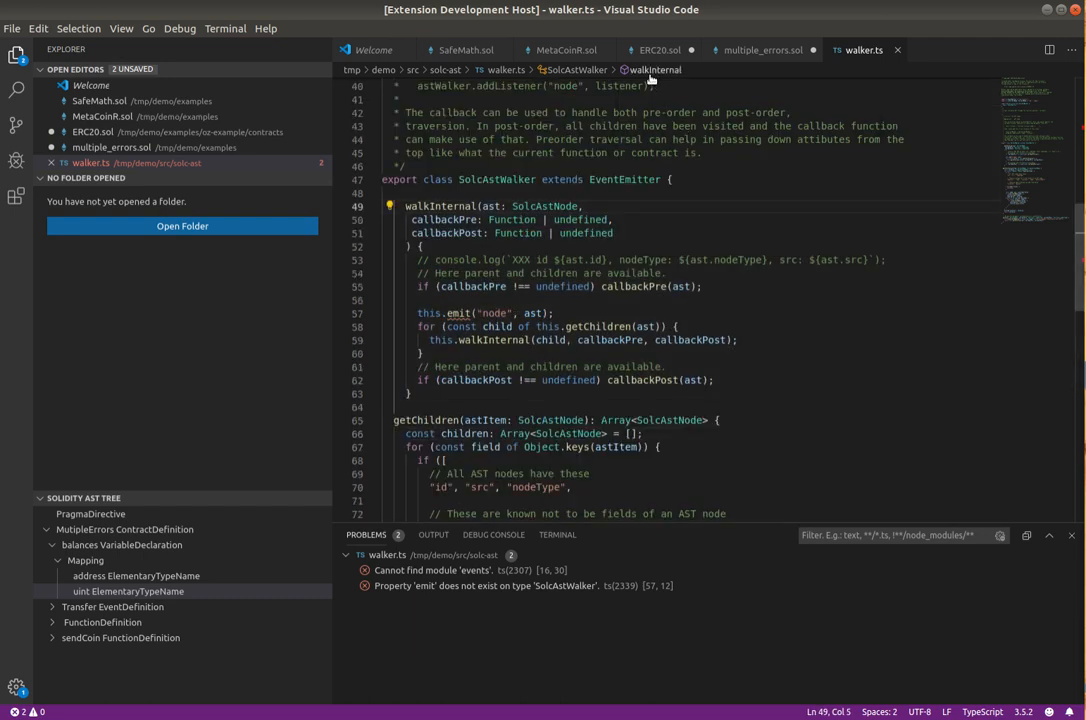
{"action": "left_click", "coordinate": [656, 68]}
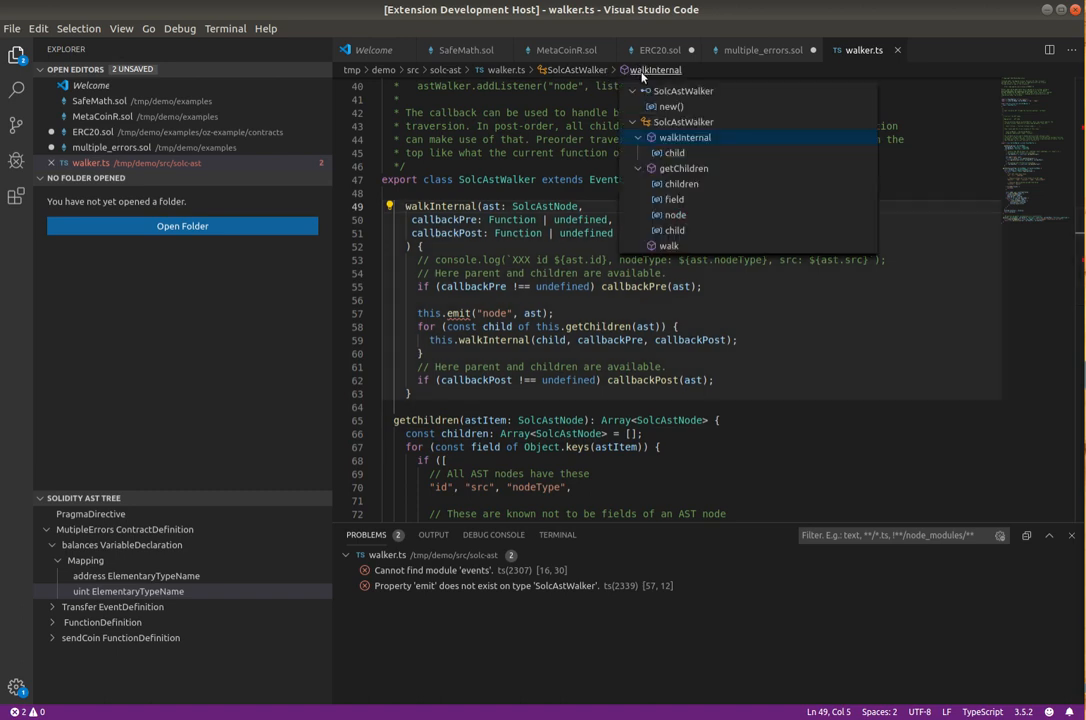
{"action": "mouse_move", "coordinate": [672, 200]}
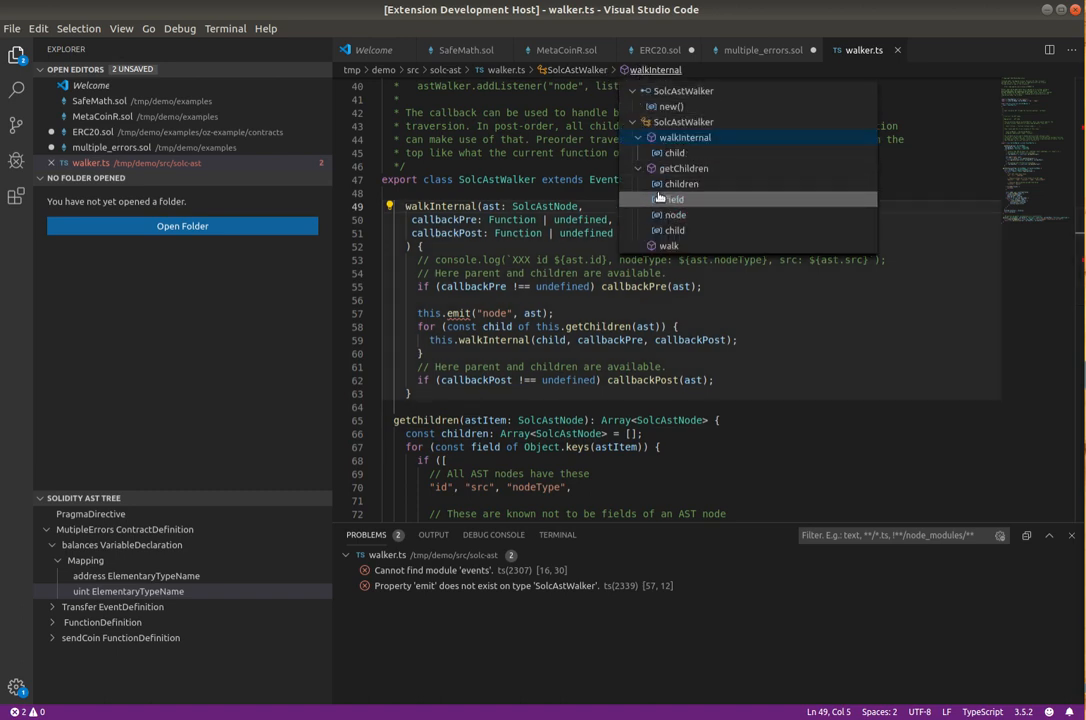
{"action": "mouse_move", "coordinate": [680, 184]}
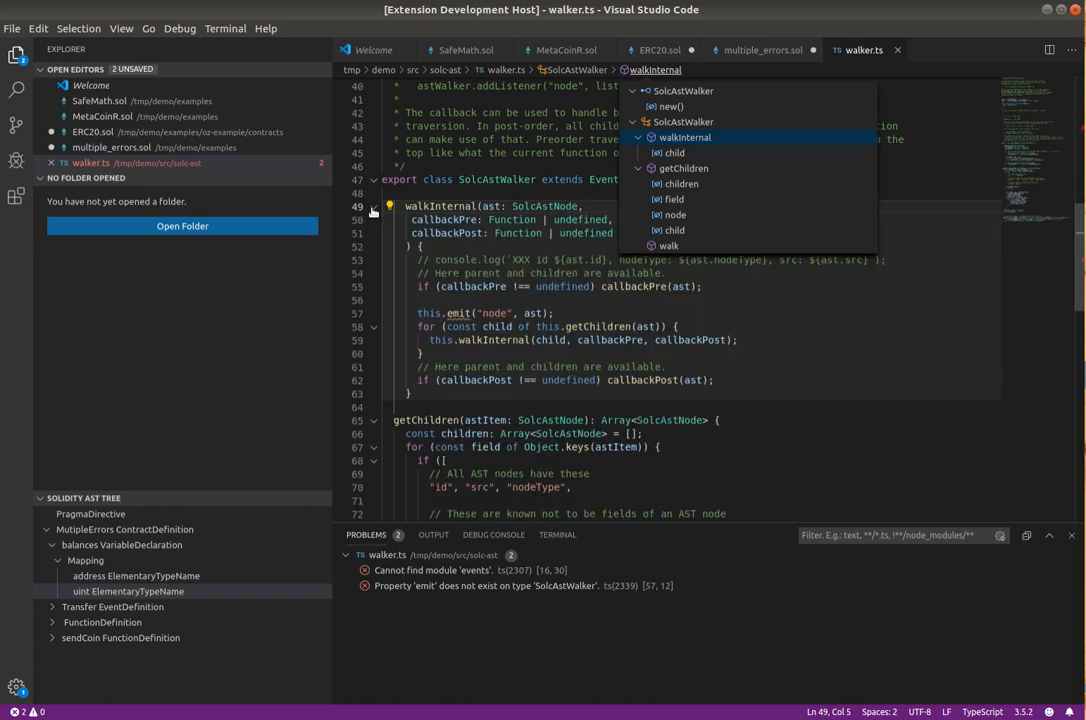
- Fold the walkInternal method body and switch to the SafeMath.sol tab
{"action": "left_click", "coordinate": [372, 206]}
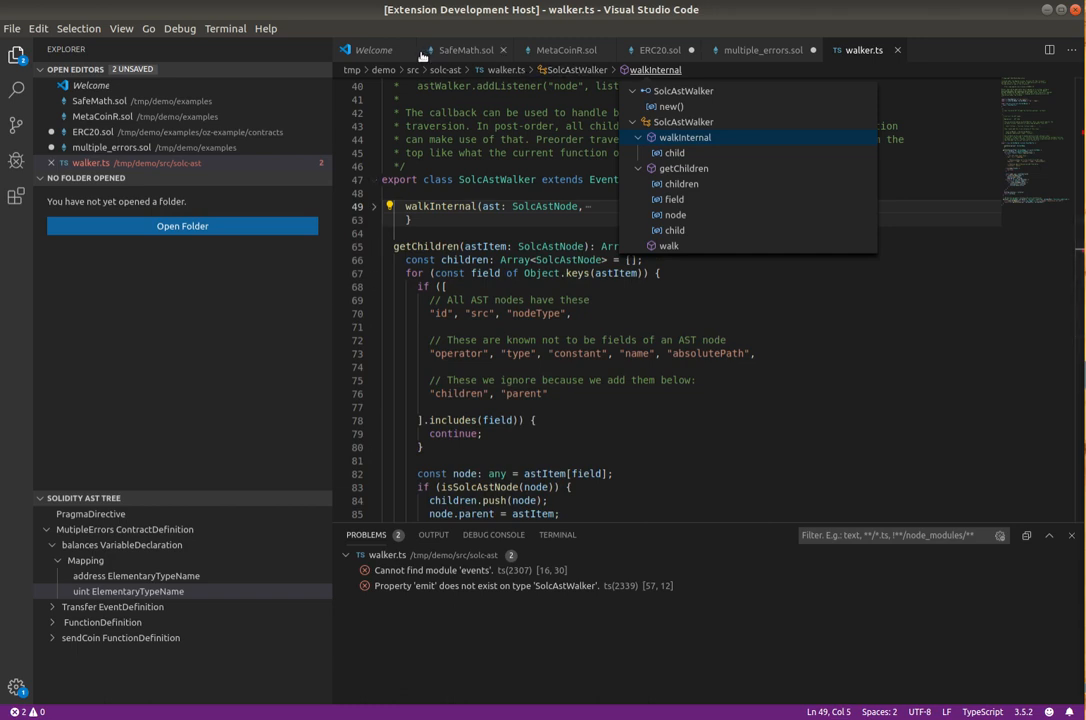
{"action": "left_click", "coordinate": [462, 48]}
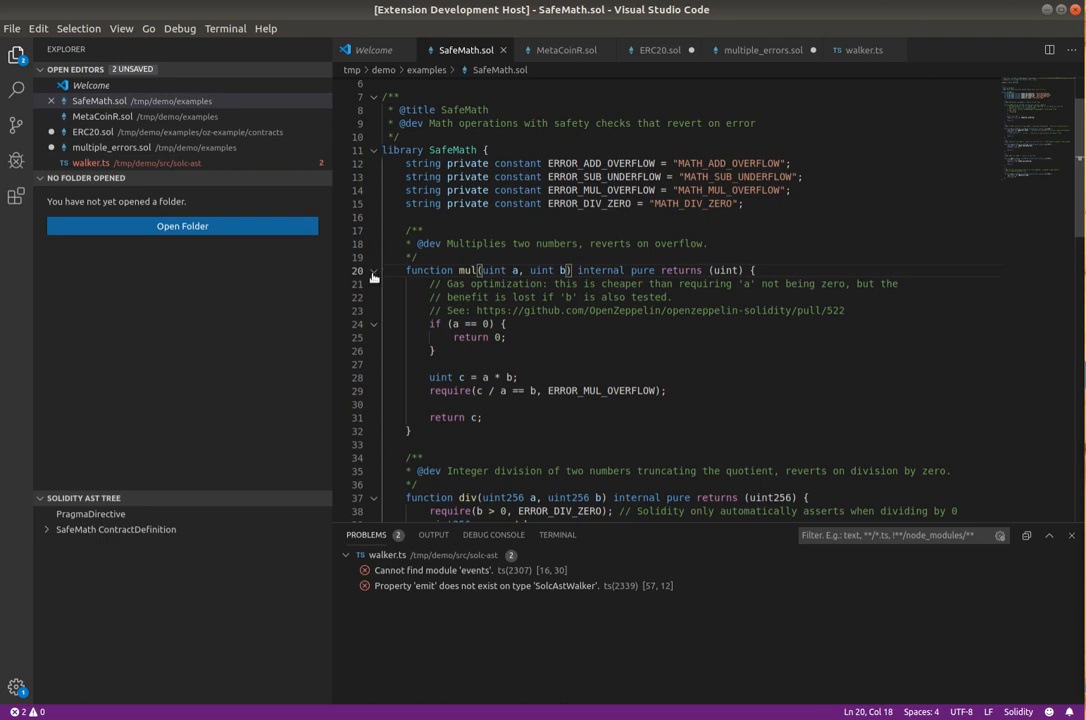
- Fold the mul function body, then fold and unfold the whole SafeMath library block
{"action": "left_click", "coordinate": [374, 270]}
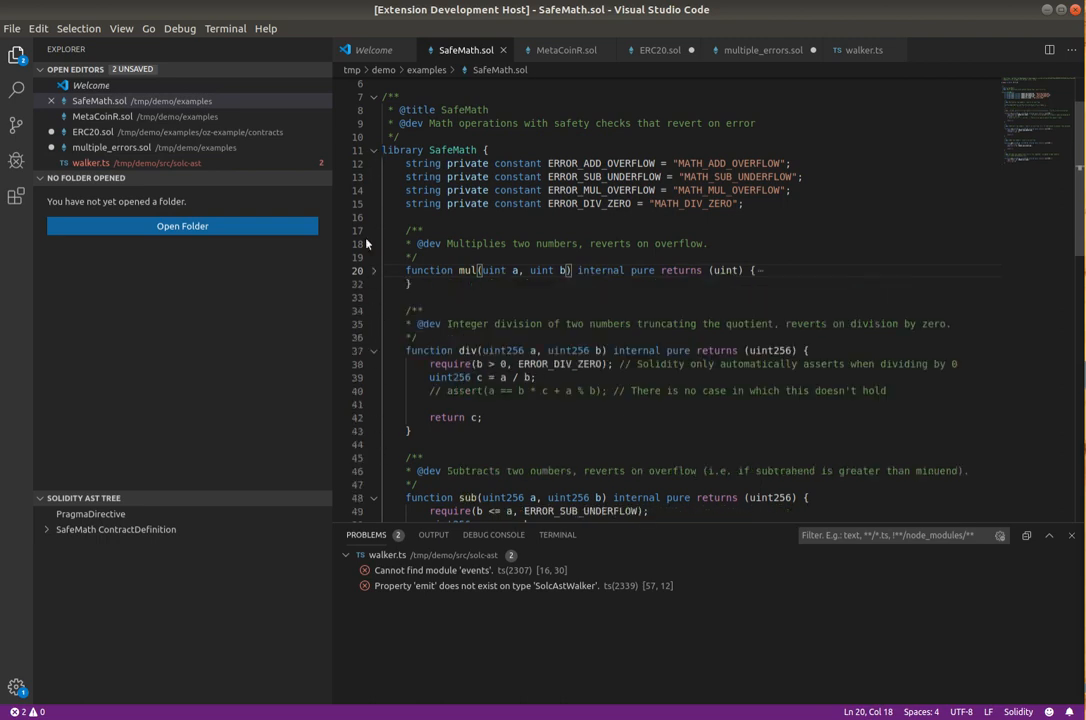
{"action": "left_click", "coordinate": [374, 150]}
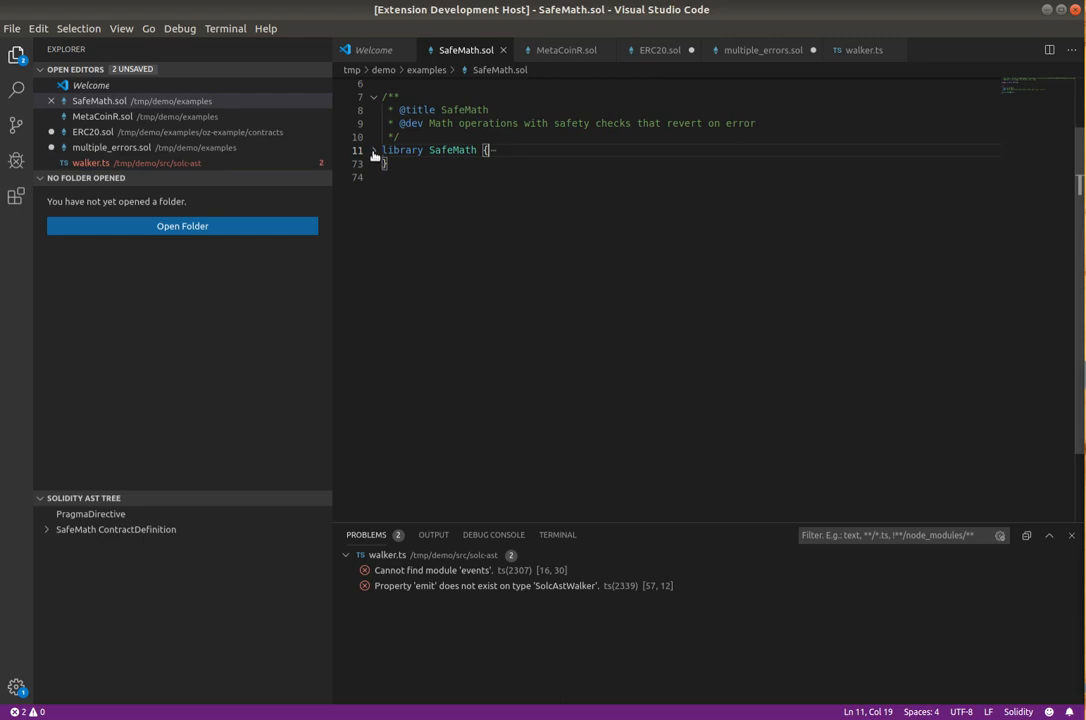
{"action": "left_click", "coordinate": [374, 150]}
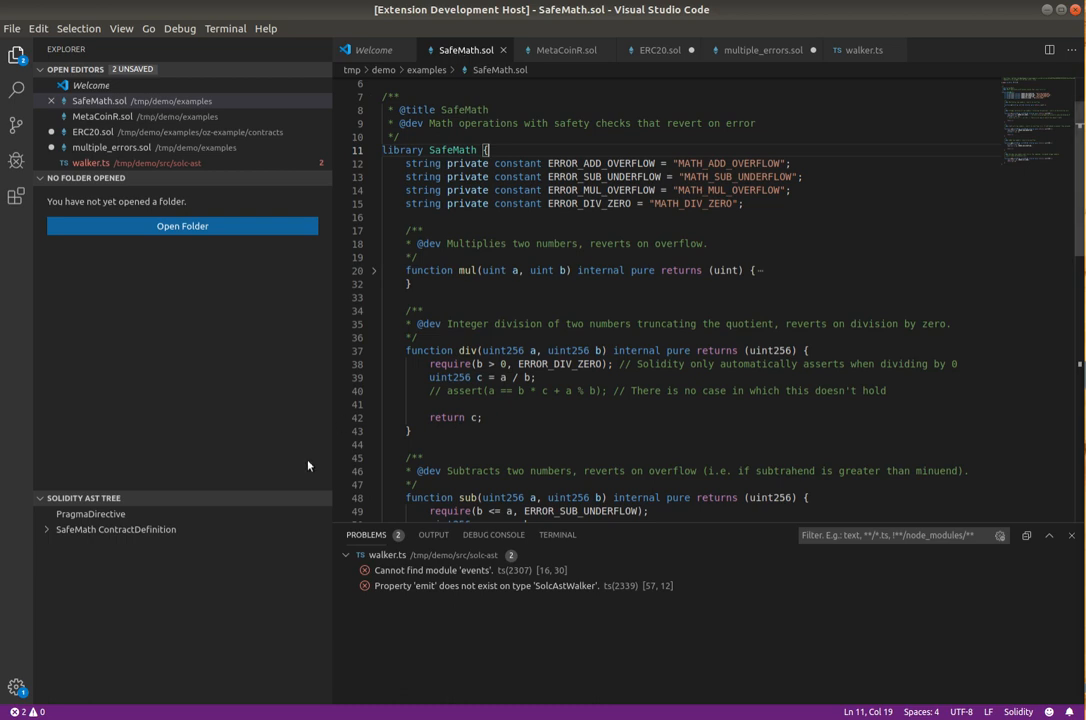
{"action": "mouse_move", "coordinate": [340, 440]}
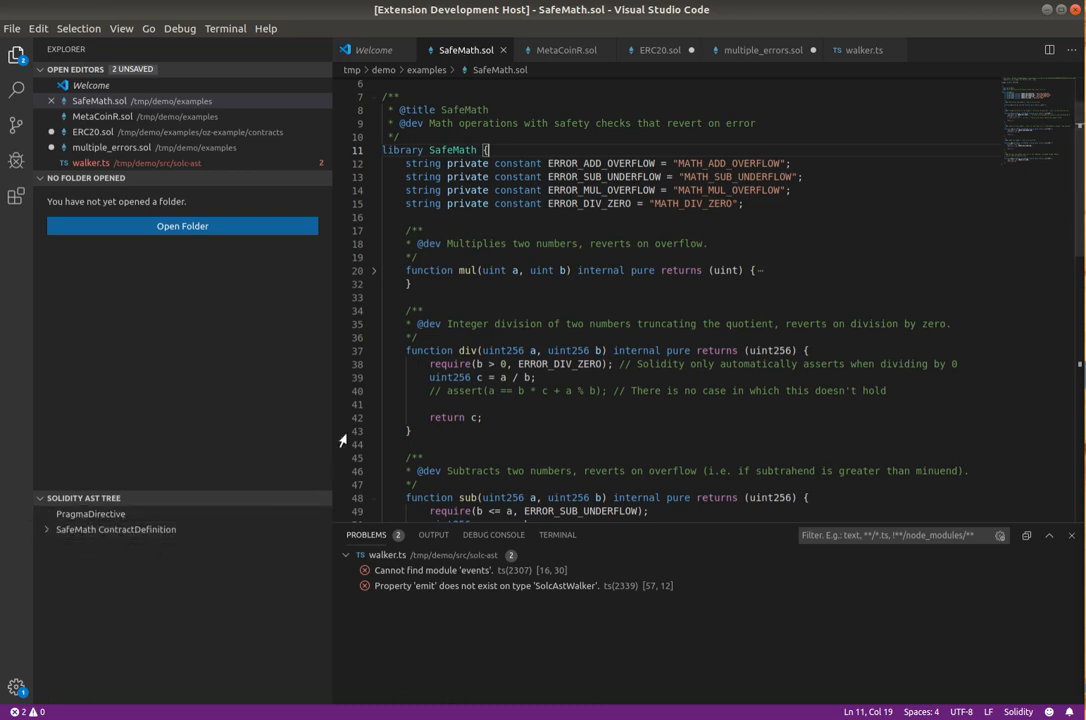